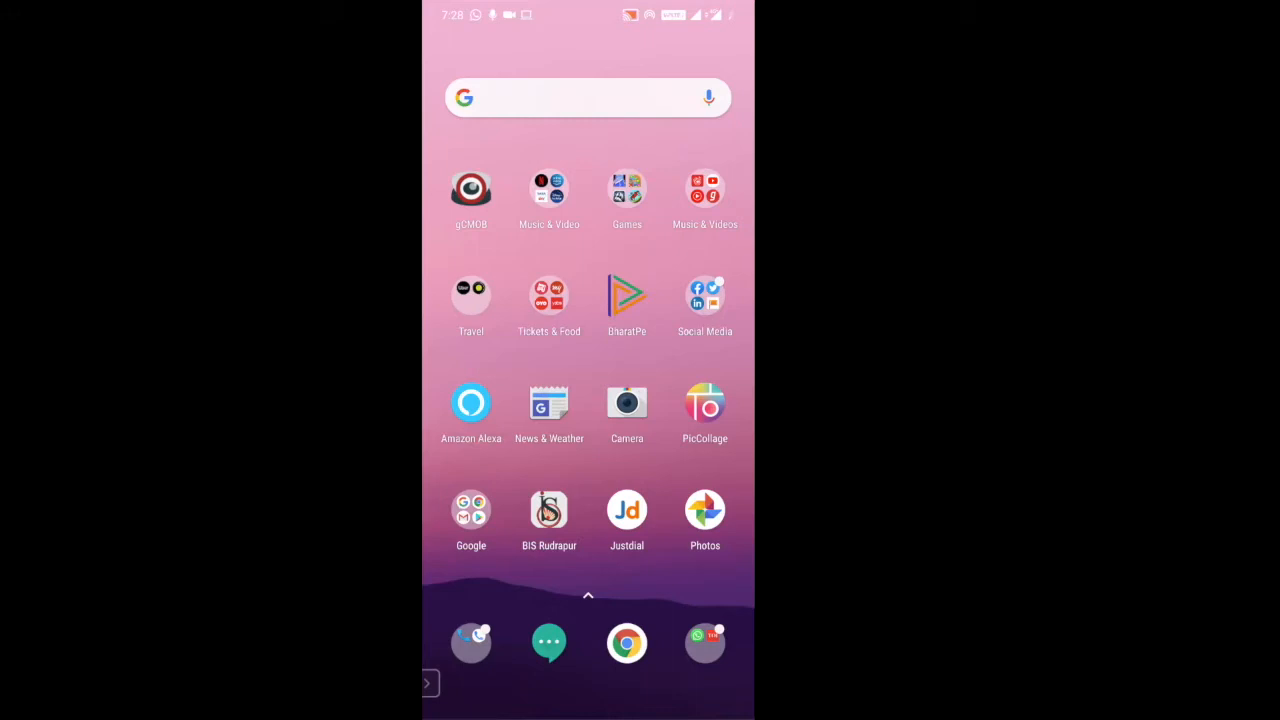
- Launch the BIS Rudrapur school app from the home screen
left_click(548, 510)
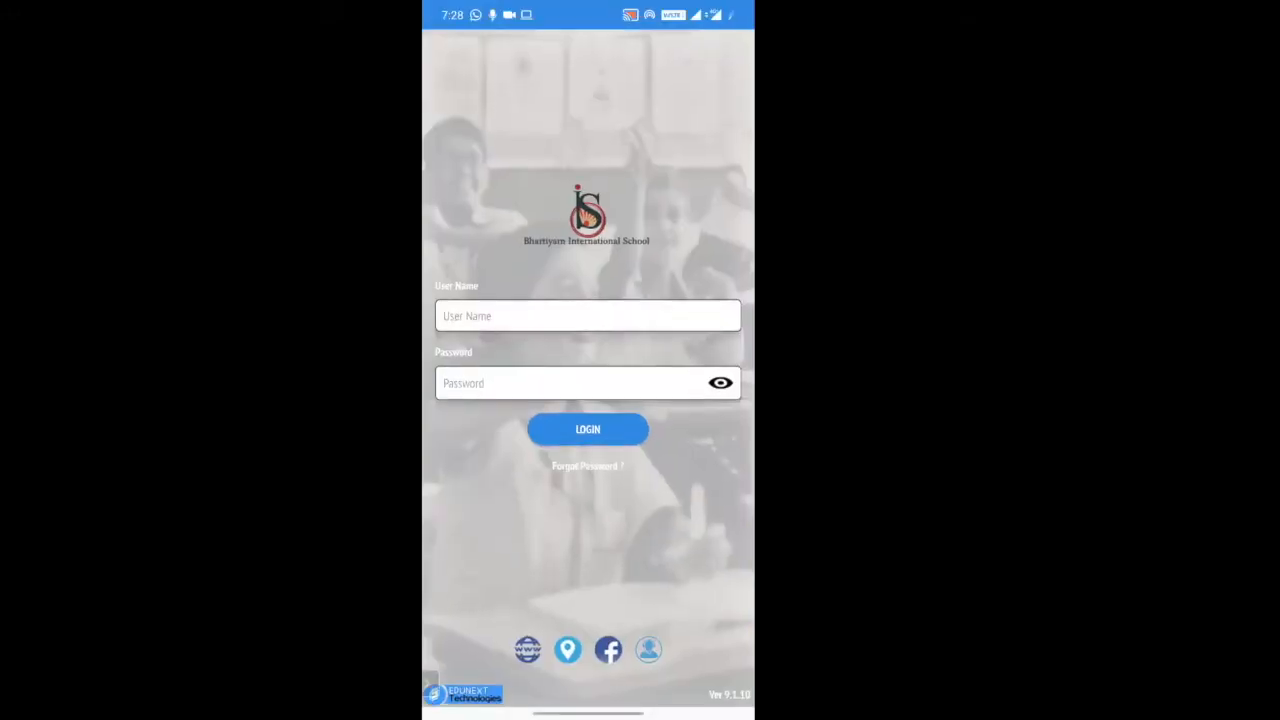
- Sign in with username 196 and the password to reach the student dashboard
left_click(588, 316)
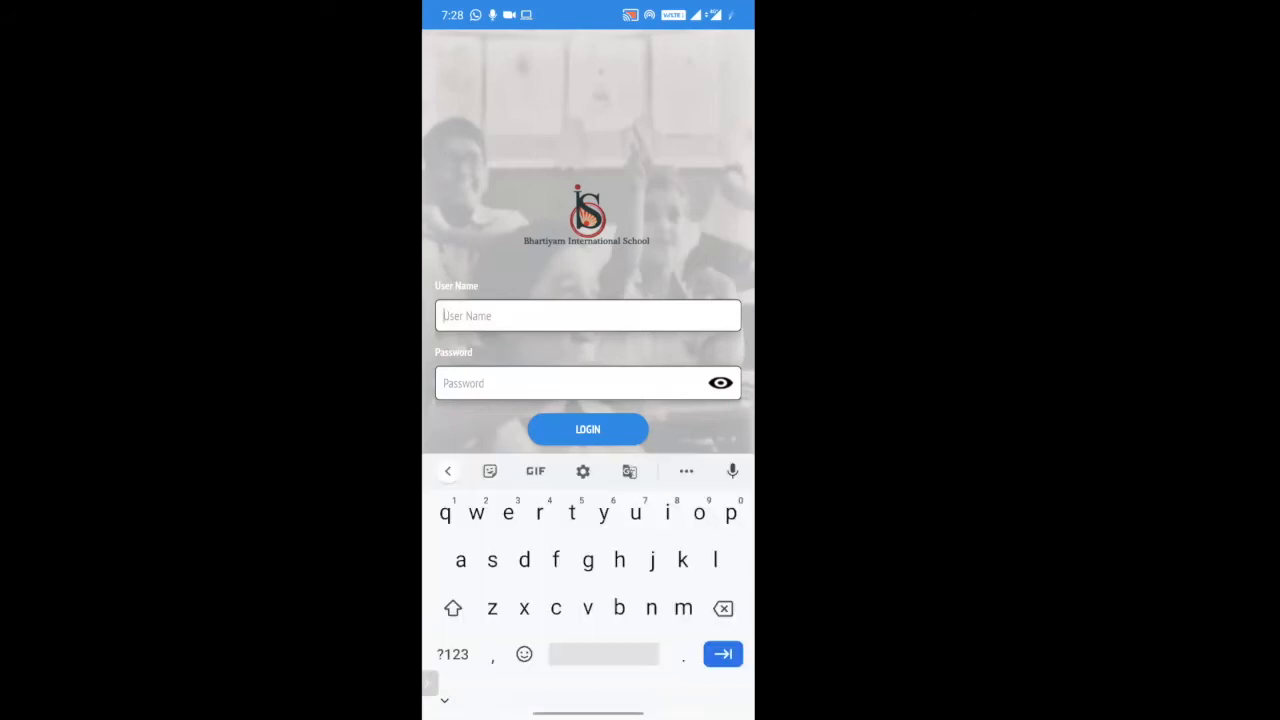
type("1969")
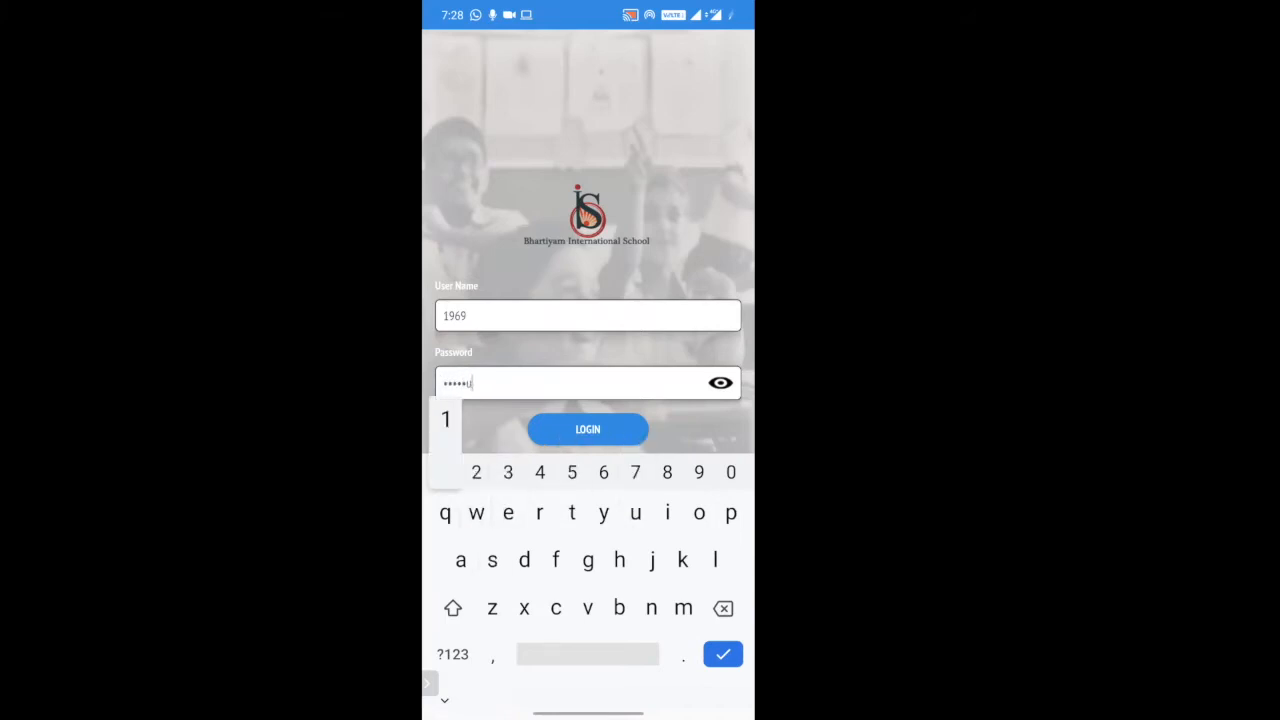
left_click(588, 428)
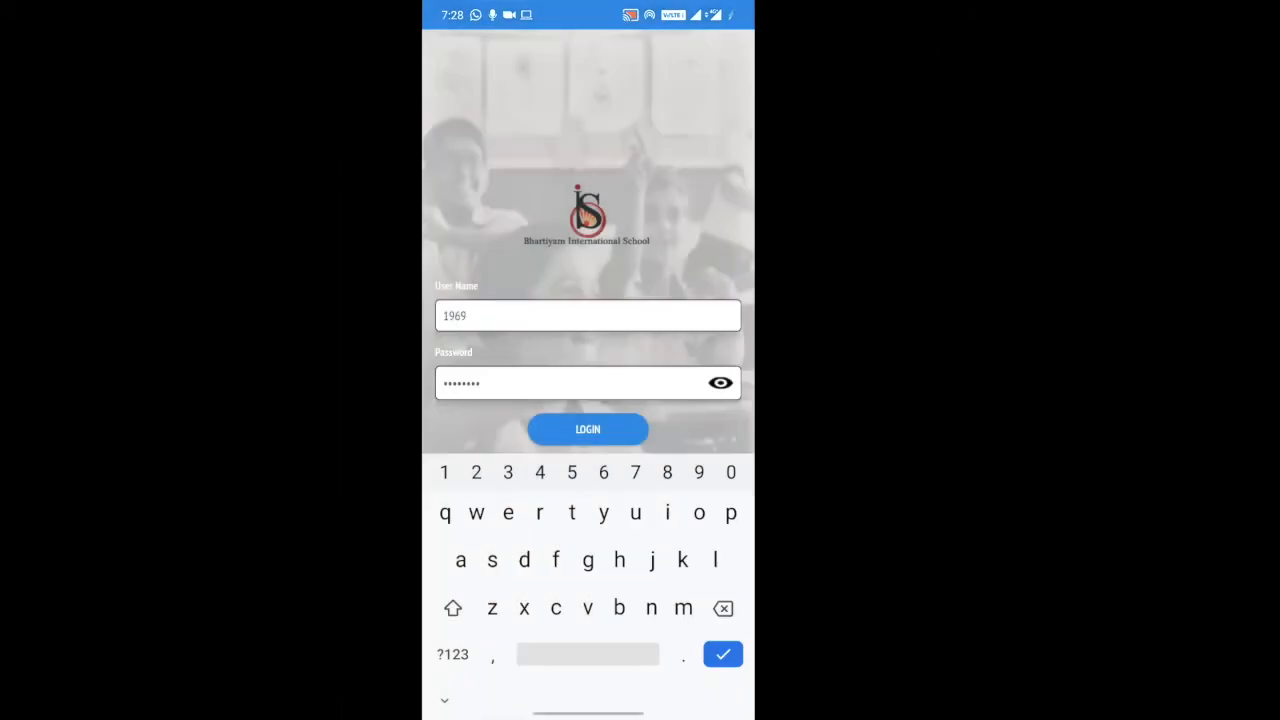
left_click(588, 428)
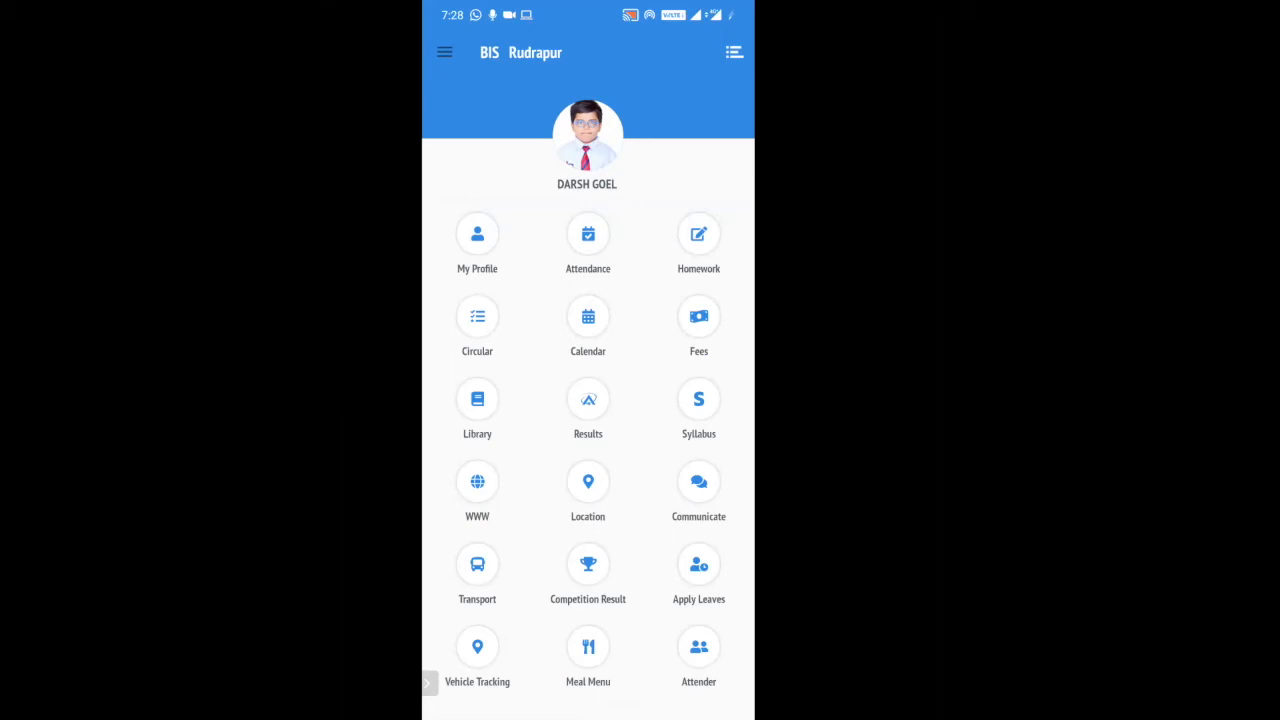
- Expand the 5 May ENGLISH assignment in Homework and bring up its submission form
left_click(698, 232)
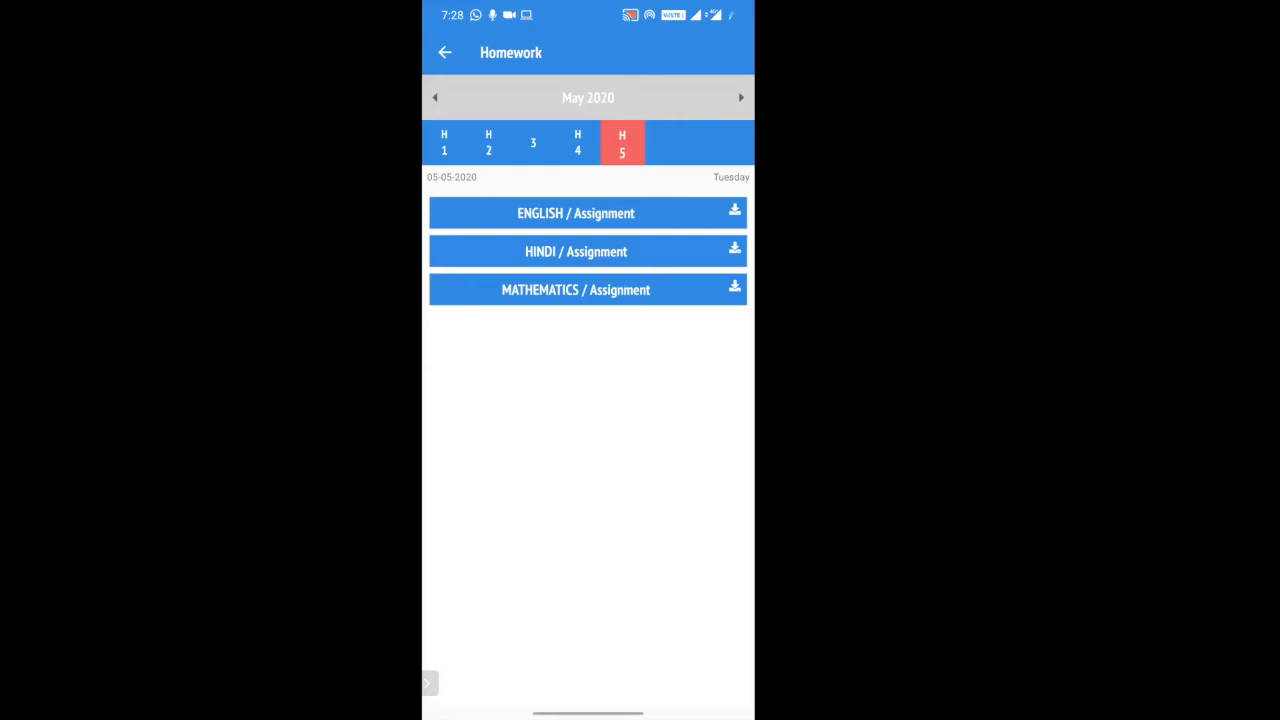
left_click(576, 212)
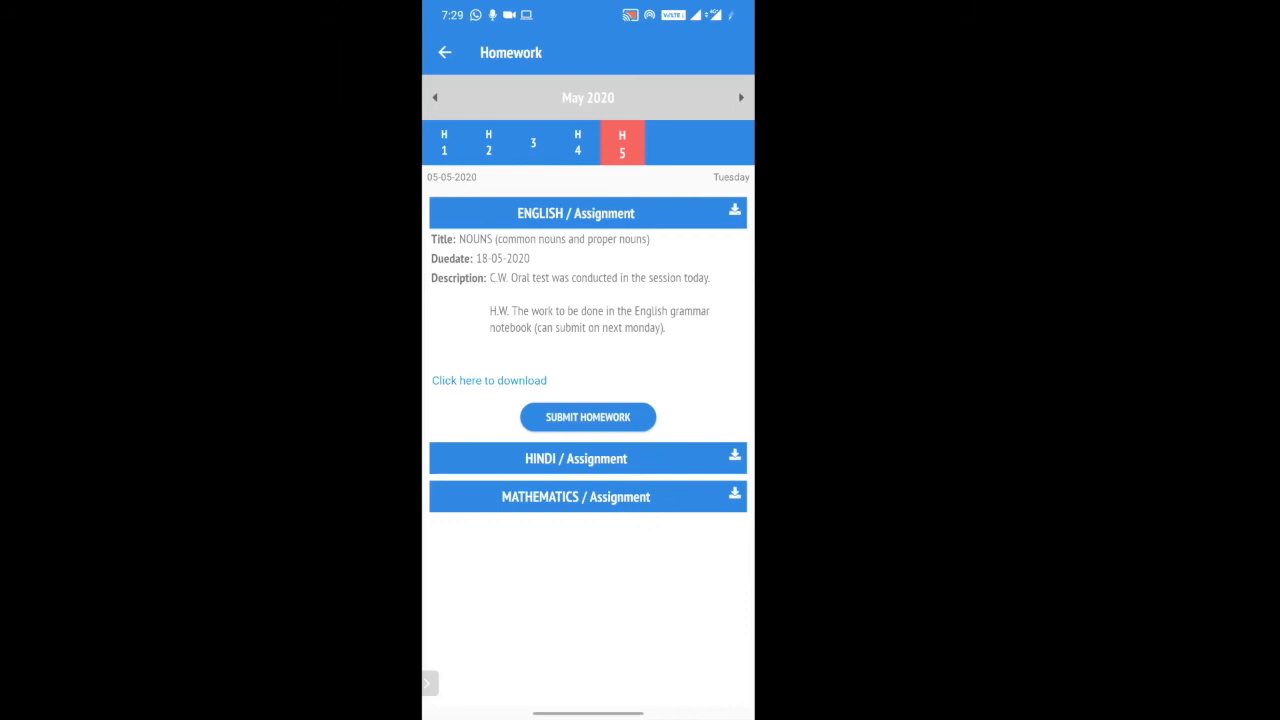
left_click(588, 418)
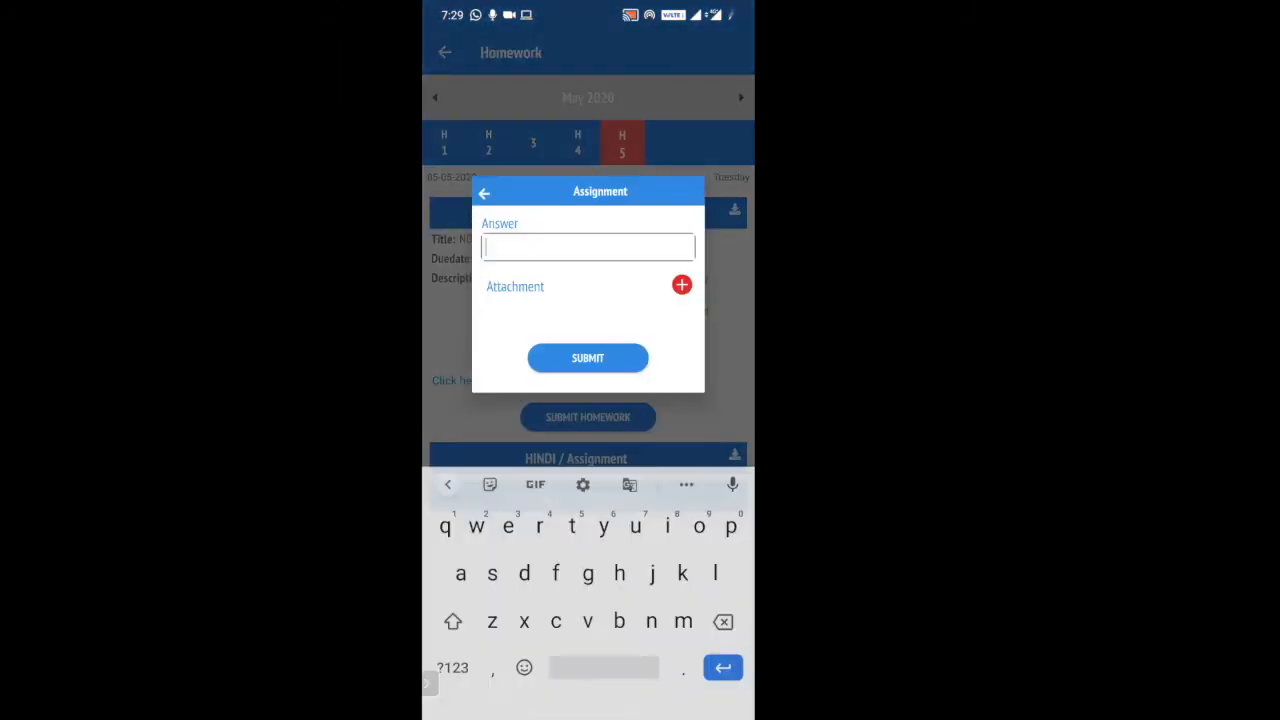
- Submit the English answer form empty, then close it back to the homework list
left_click(680, 284)
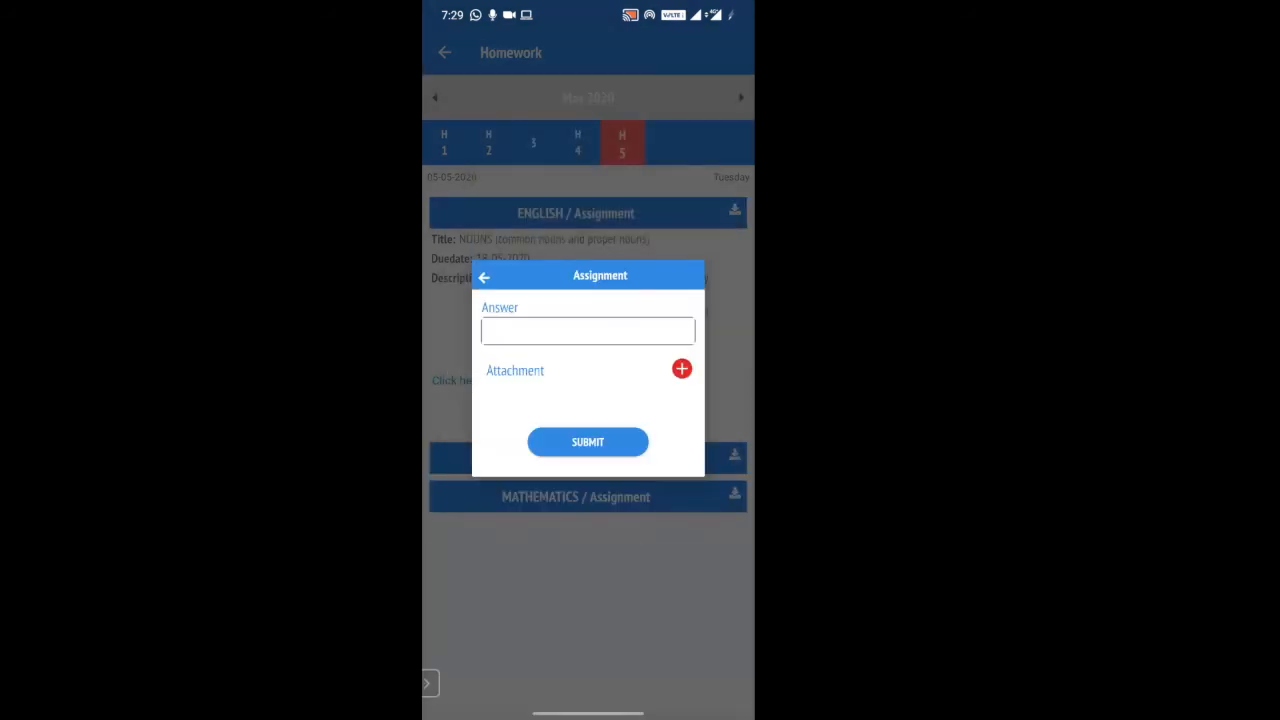
left_click(588, 442)
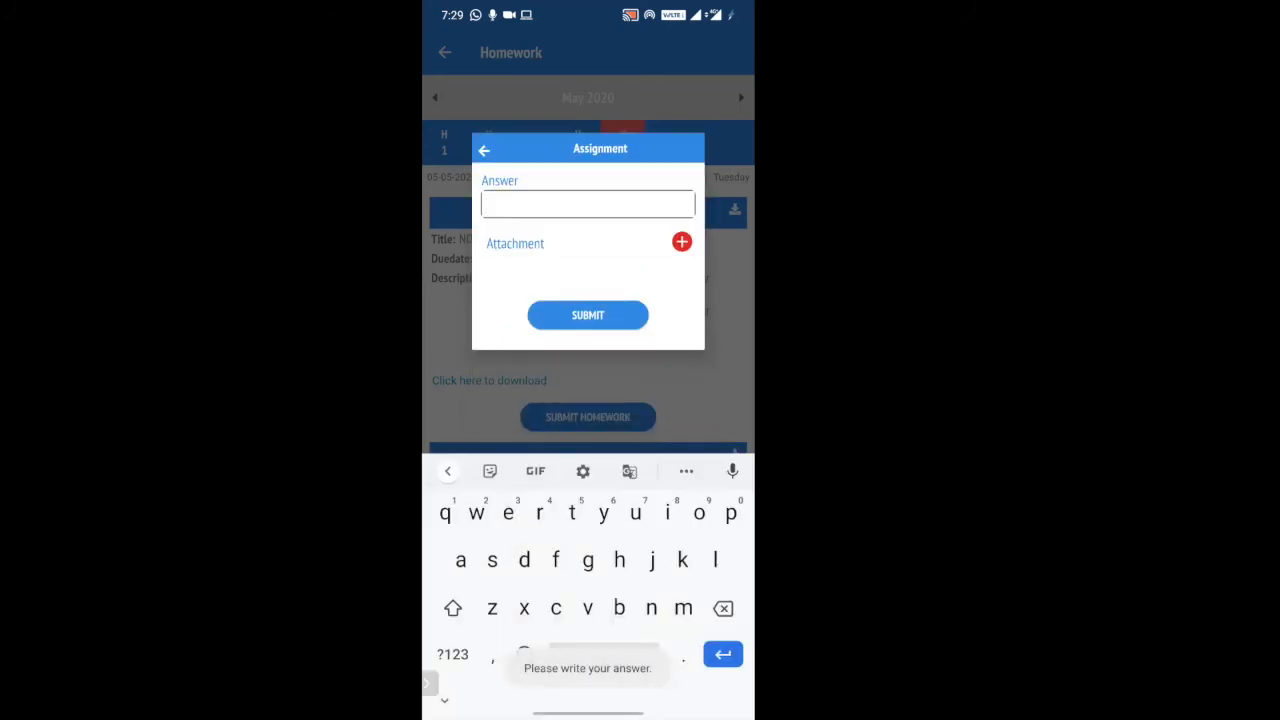
left_click(484, 148)
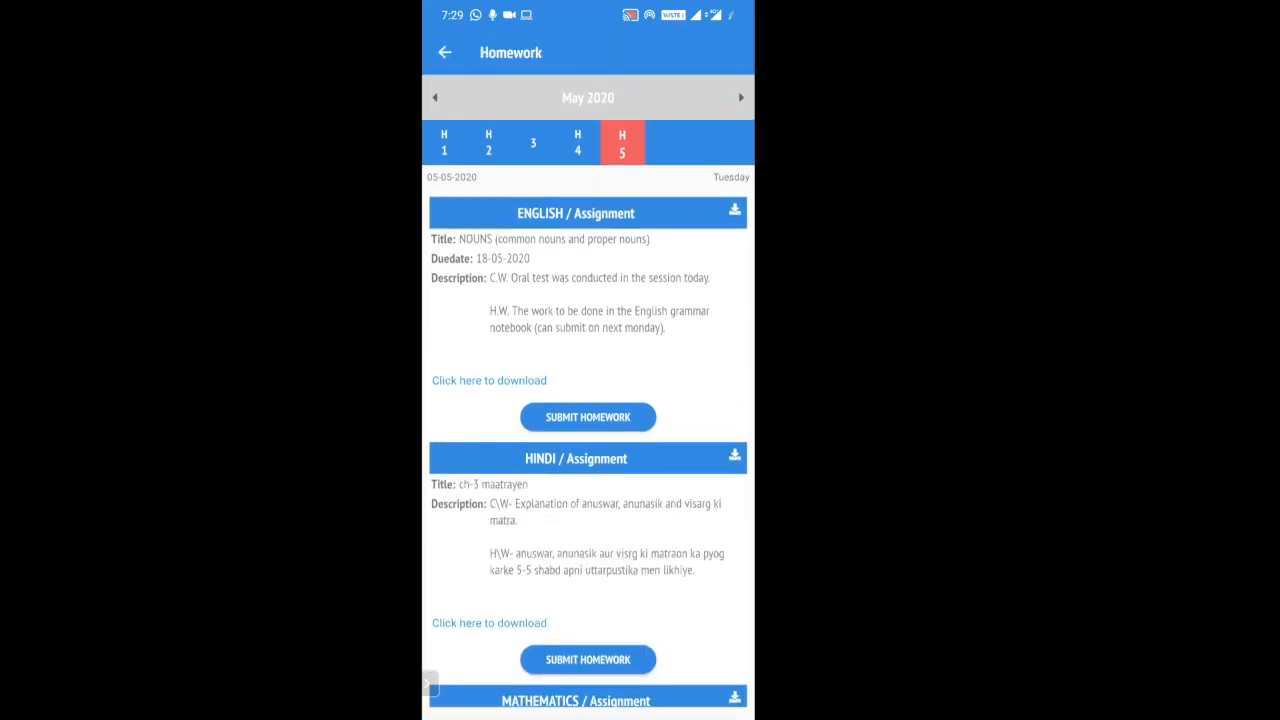
- Show the 4 May homework and expand the ENVIRONMENTAL SCIENCE assignment details
scroll("down", 3)
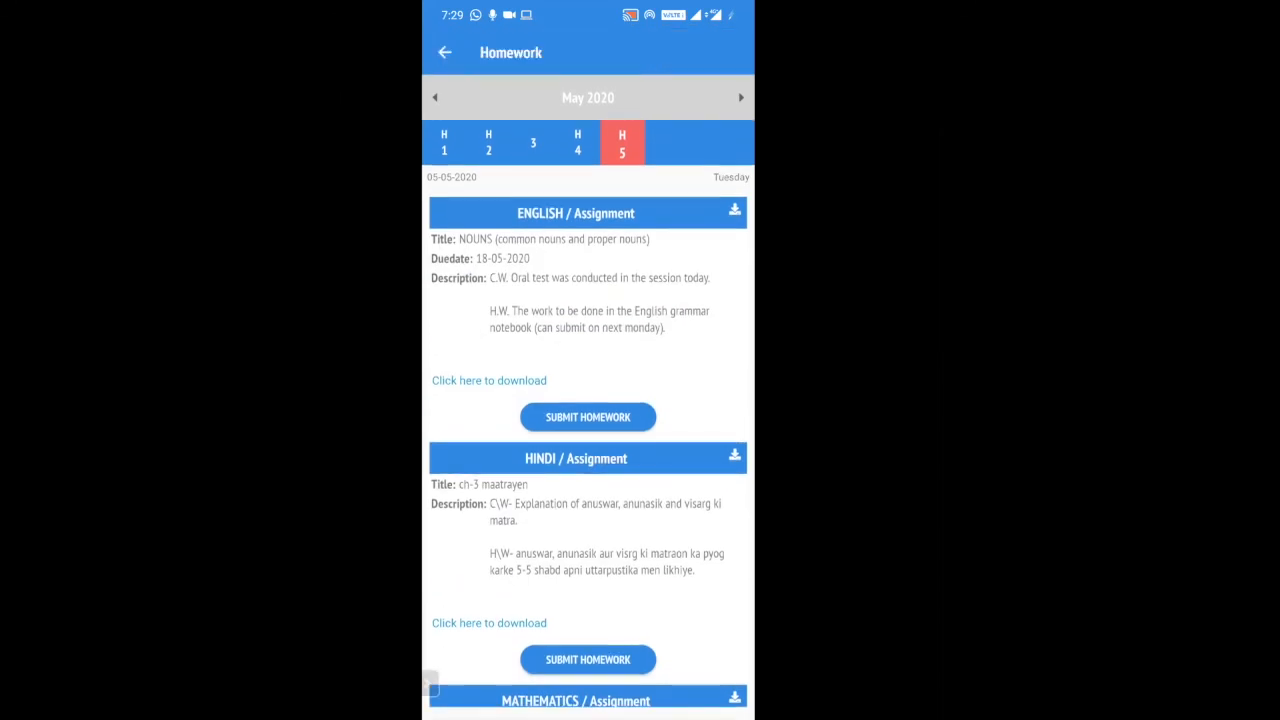
left_click(576, 142)
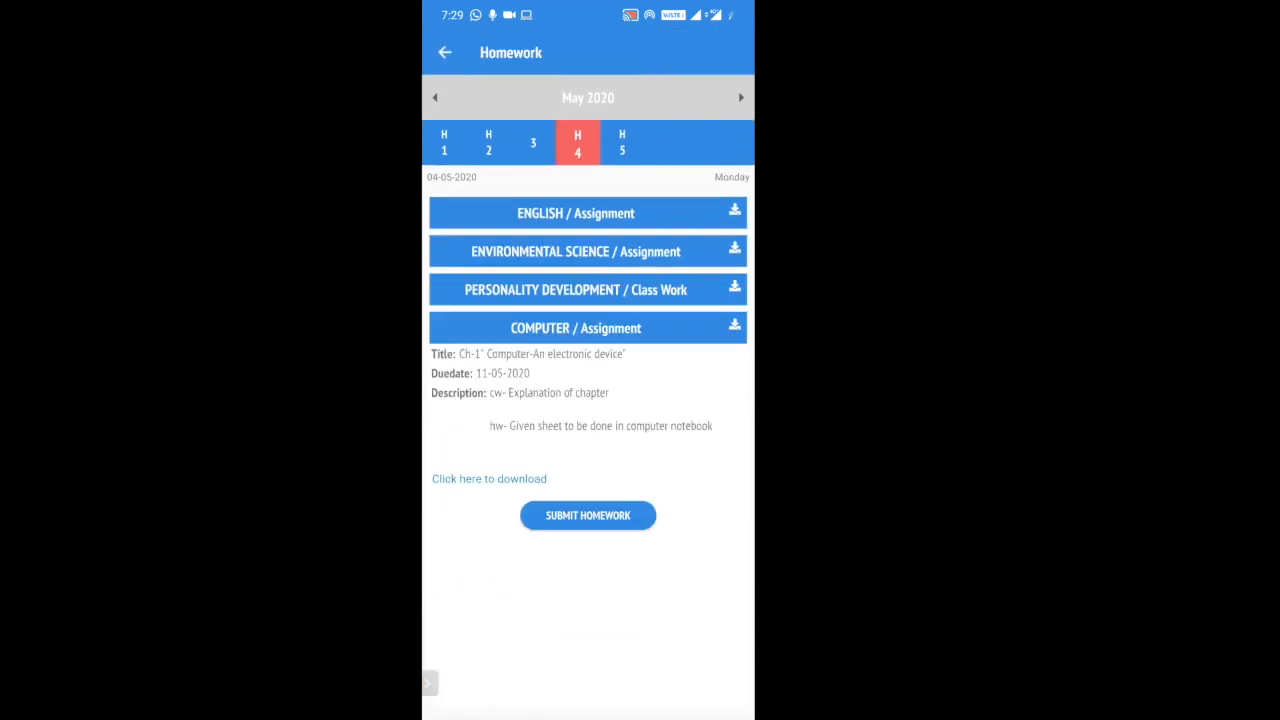
left_click(576, 252)
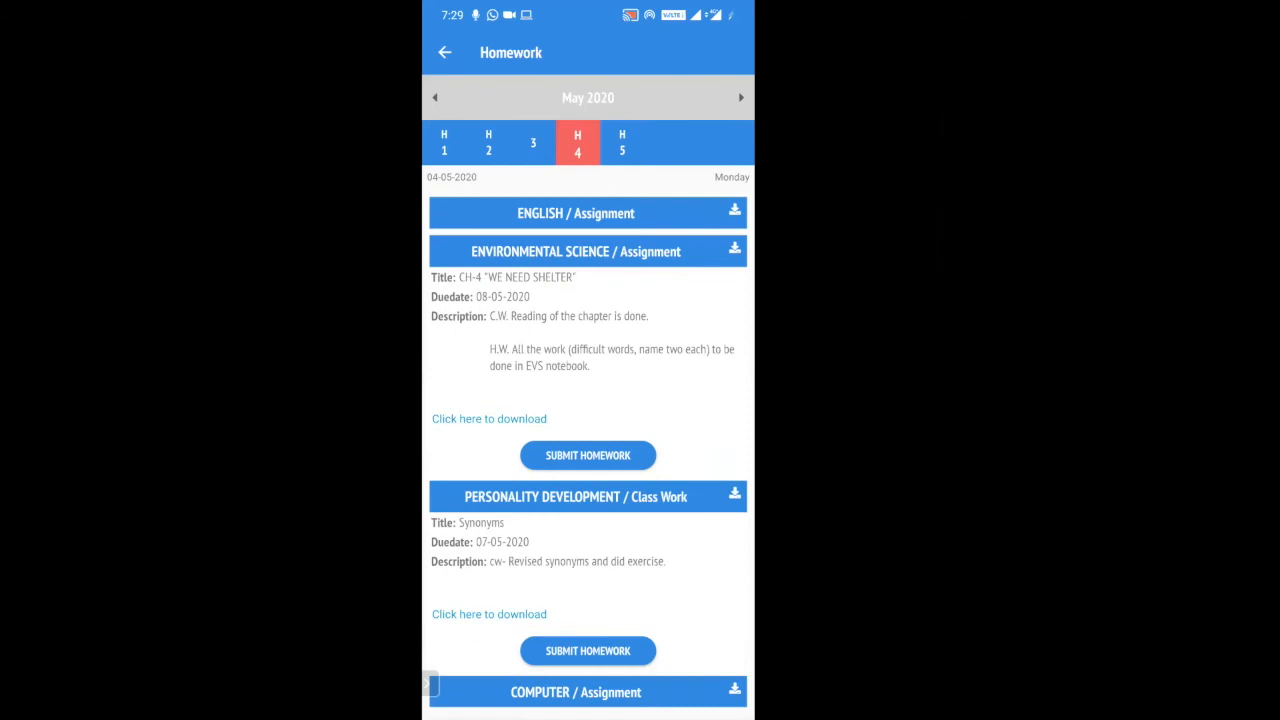